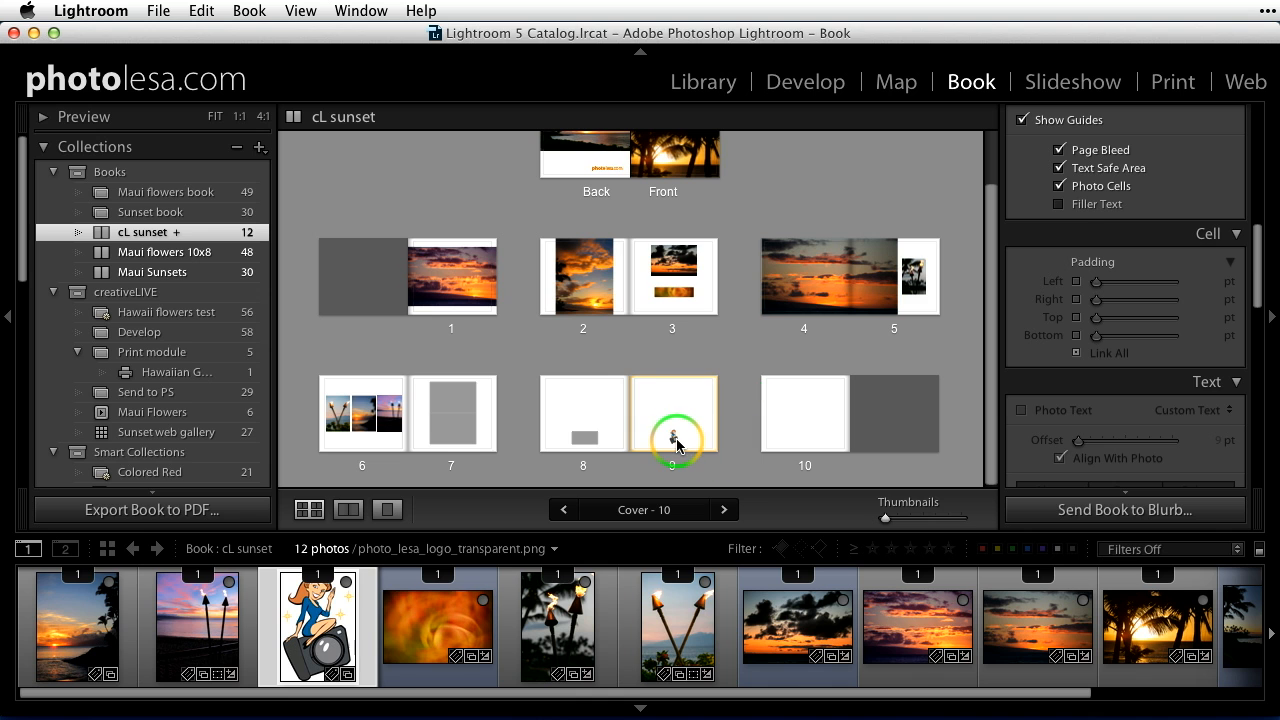
Step: Select page 9 of the cL sunset book and scroll the right panel to Type settings
click(672, 414)
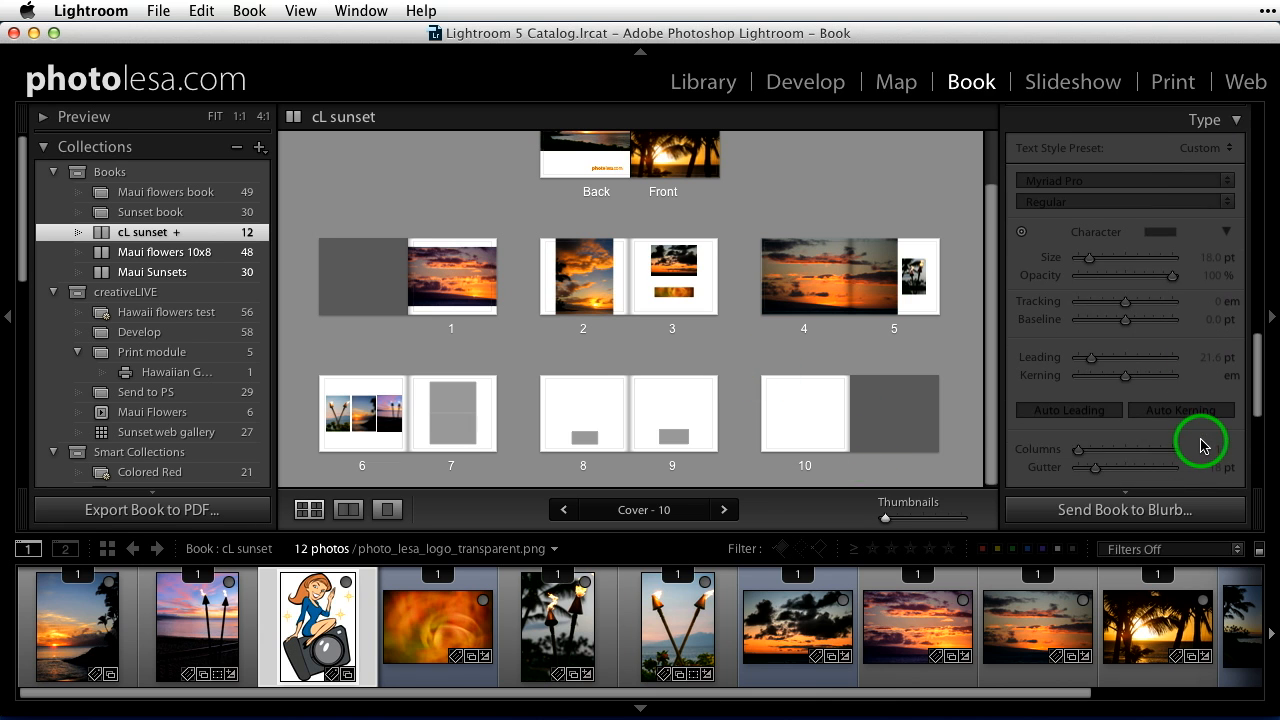
scroll(down, 3)
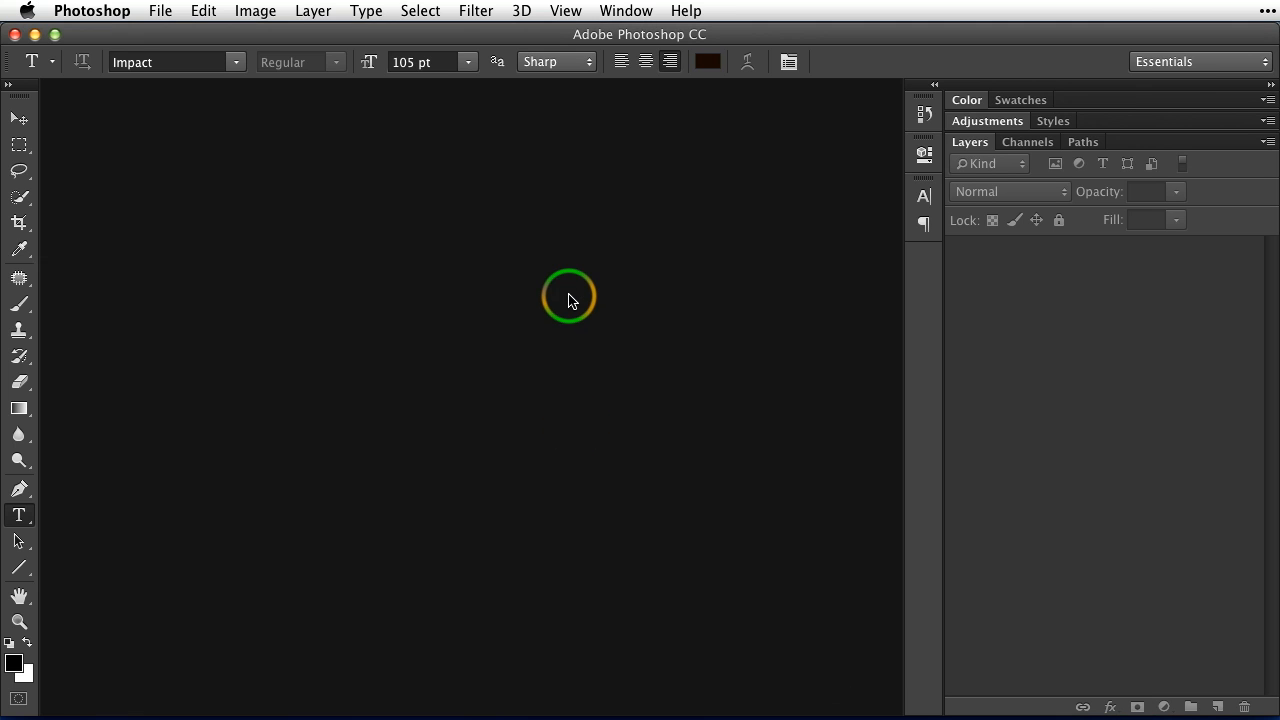
Step: Create a new document 'logo for 10x8 photo book', 10 × 8 inches at 240 ppi
click(159, 11)
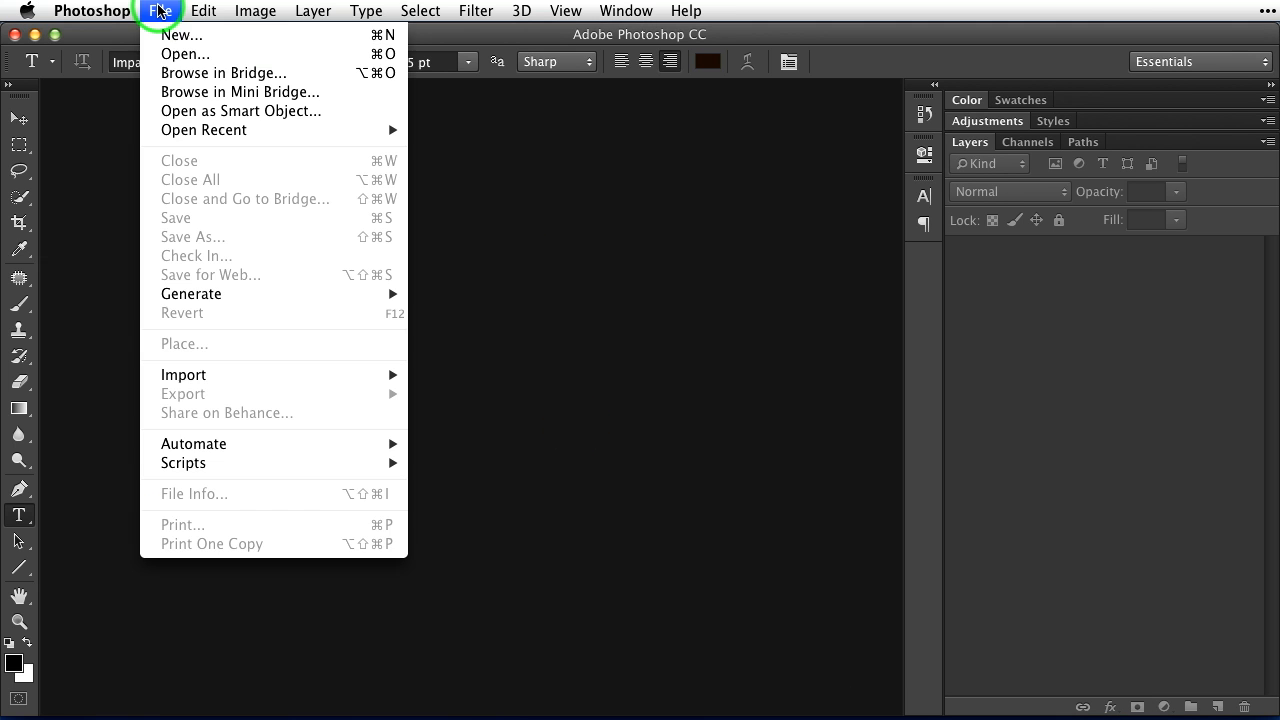
mouse_move(182, 35)
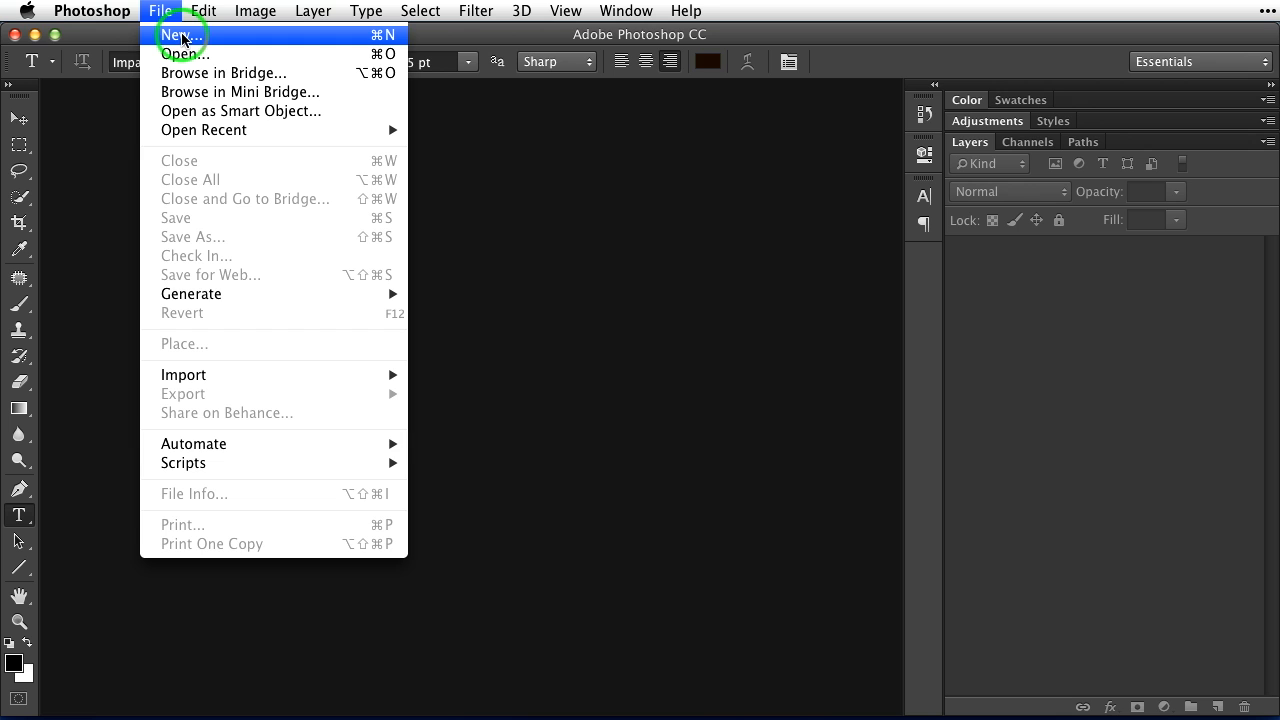
click(180, 35)
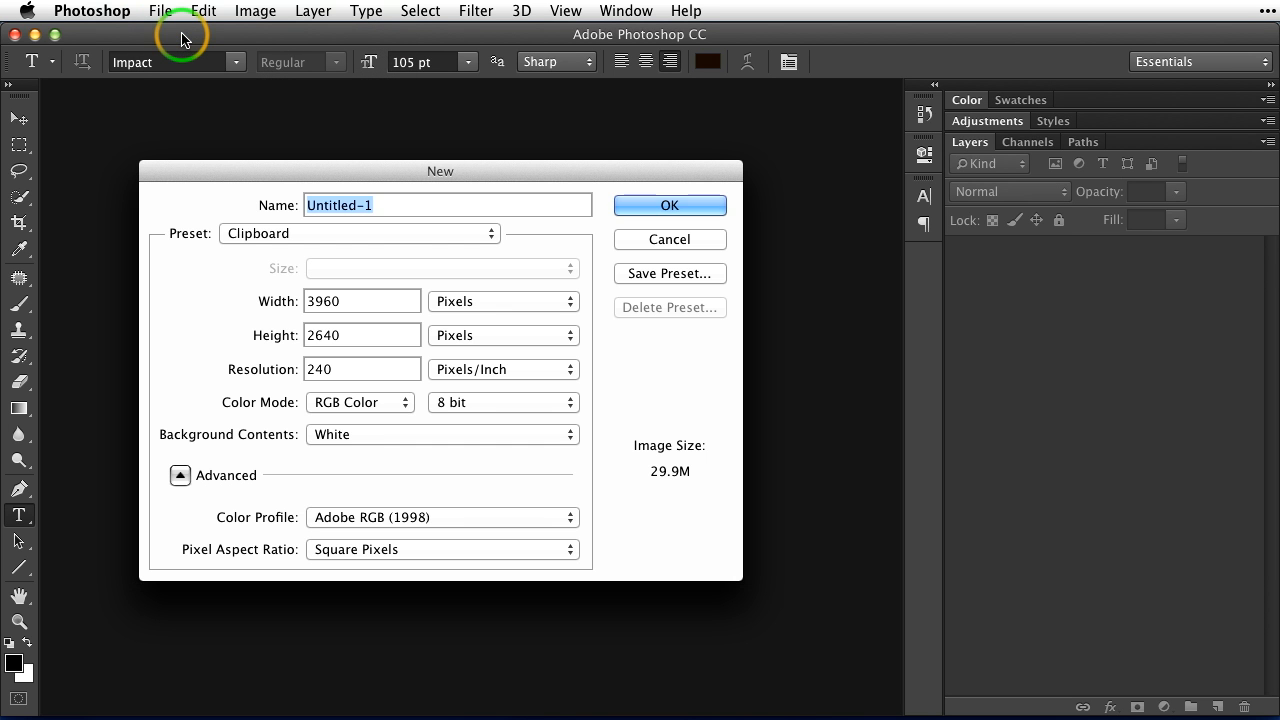
drag(440, 171, 485, 125)
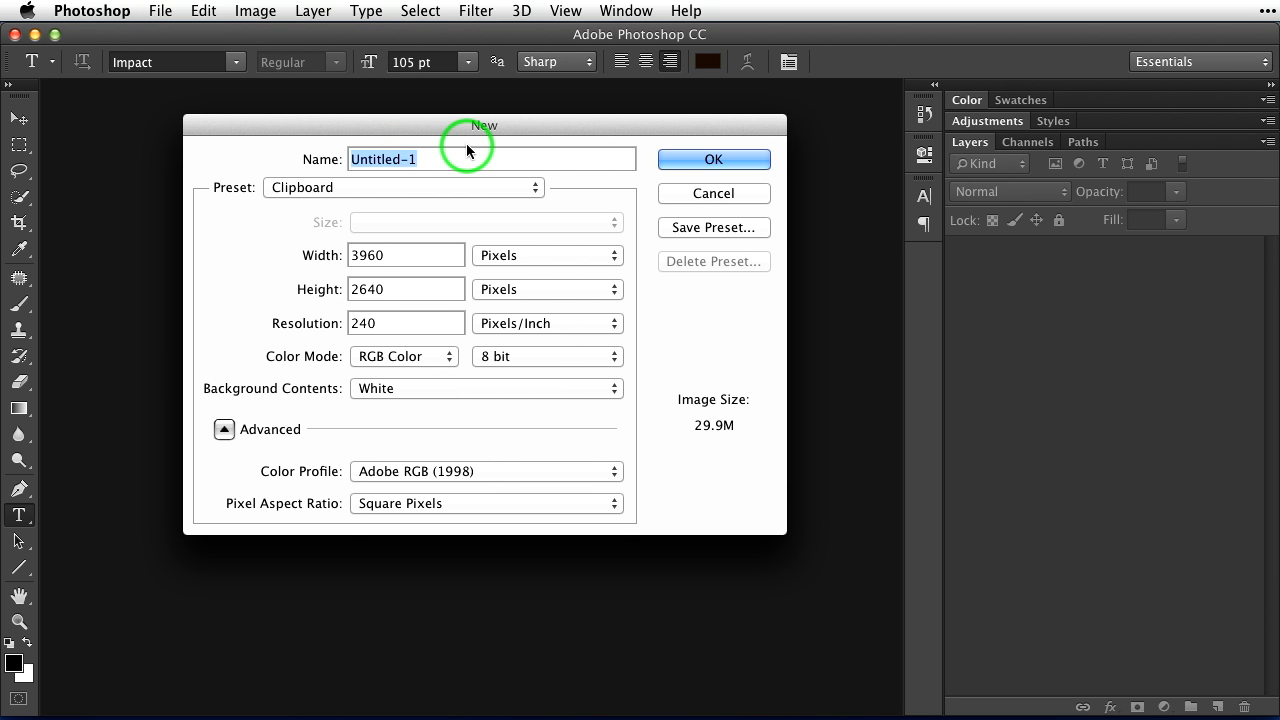
text(logo for)
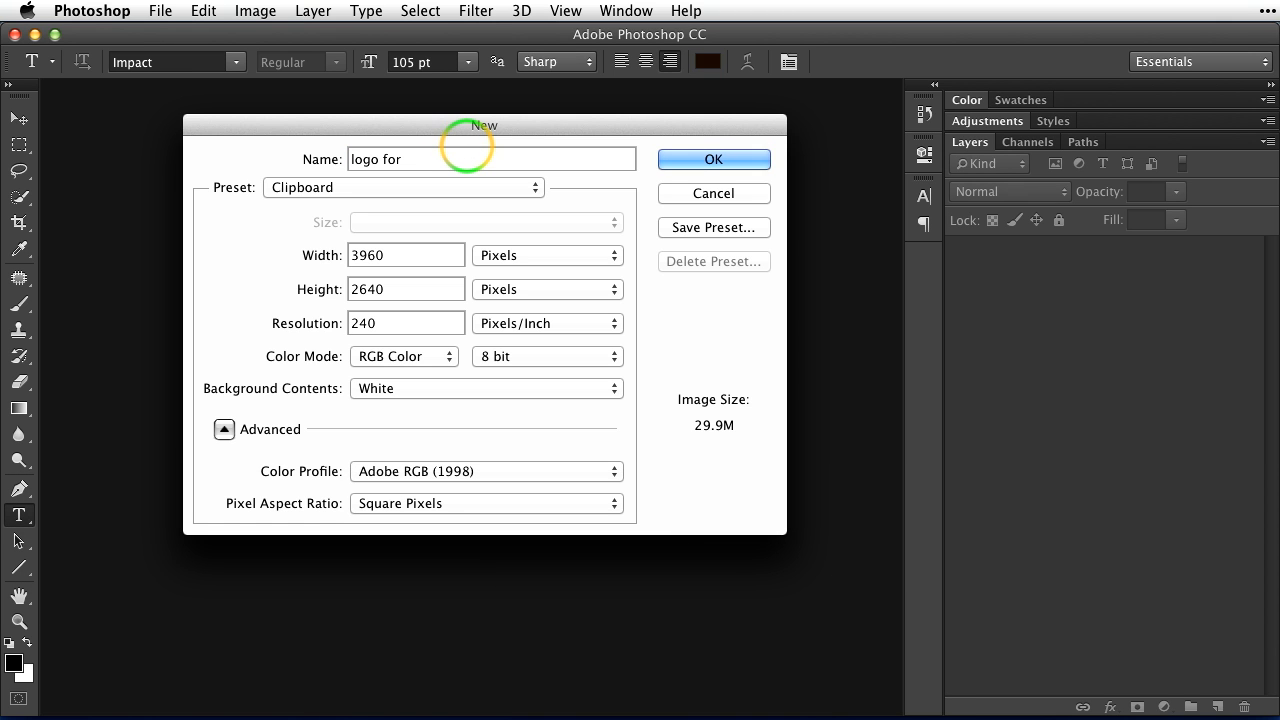
text(10x8 photo book)
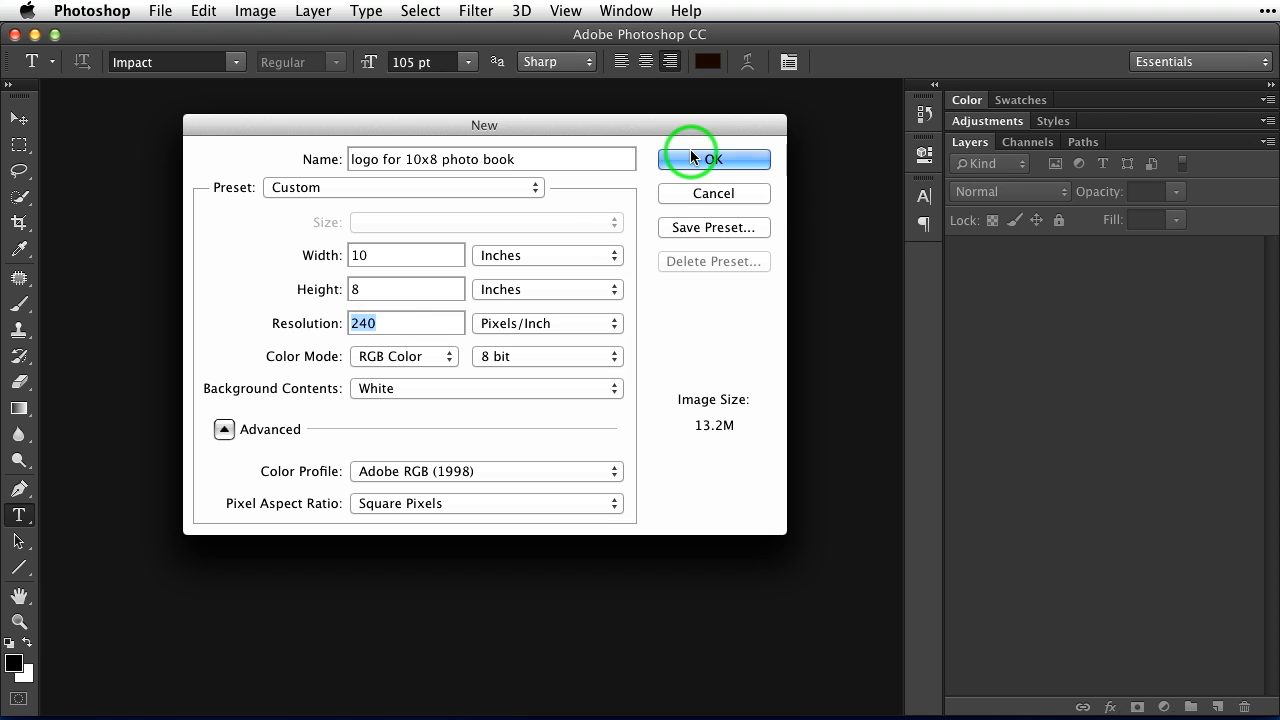
click(714, 159)
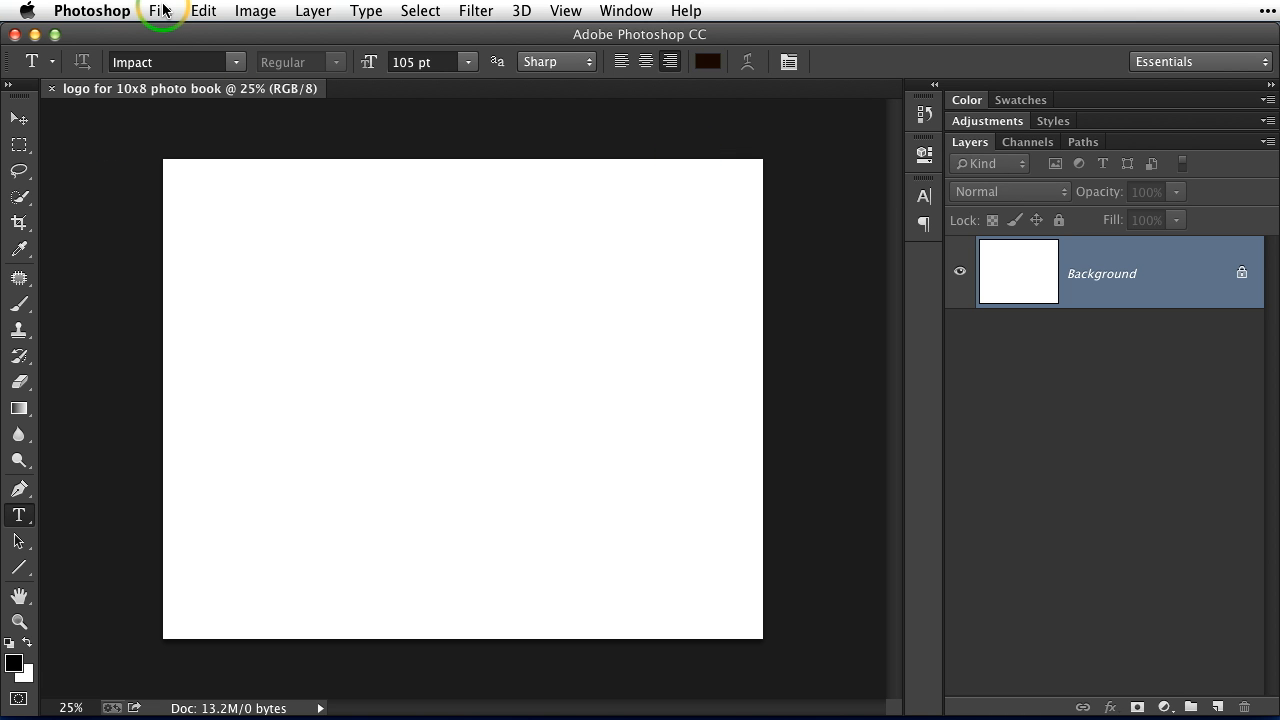
Step: Place photo_lesa_logo_transparent.png from the logos folder into the document
click(160, 11)
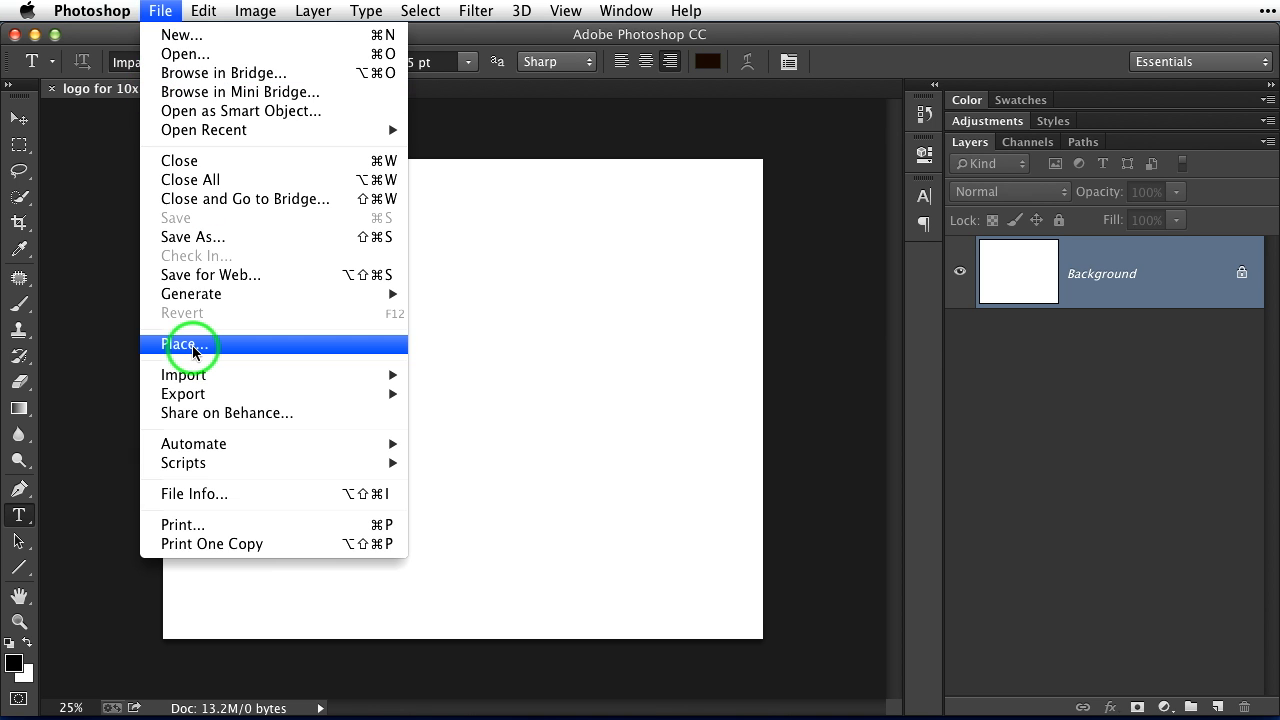
click(184, 344)
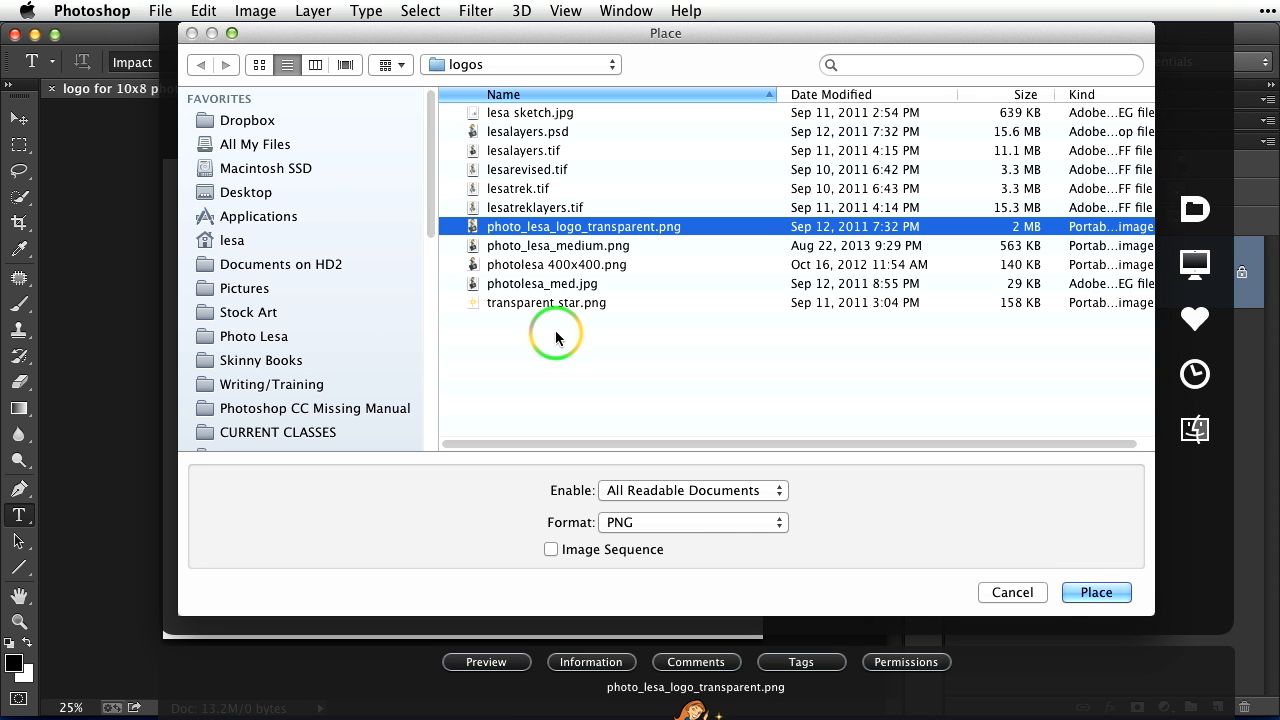
mouse_move(648, 247)
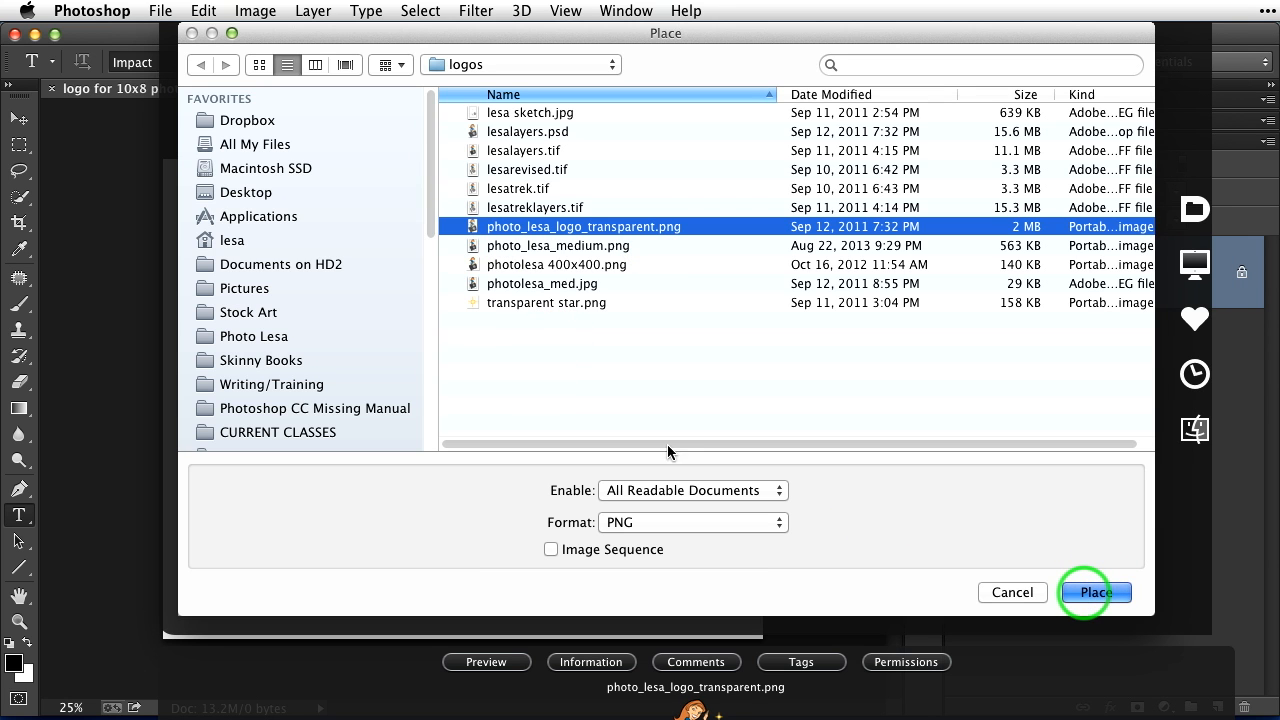
click(1094, 592)
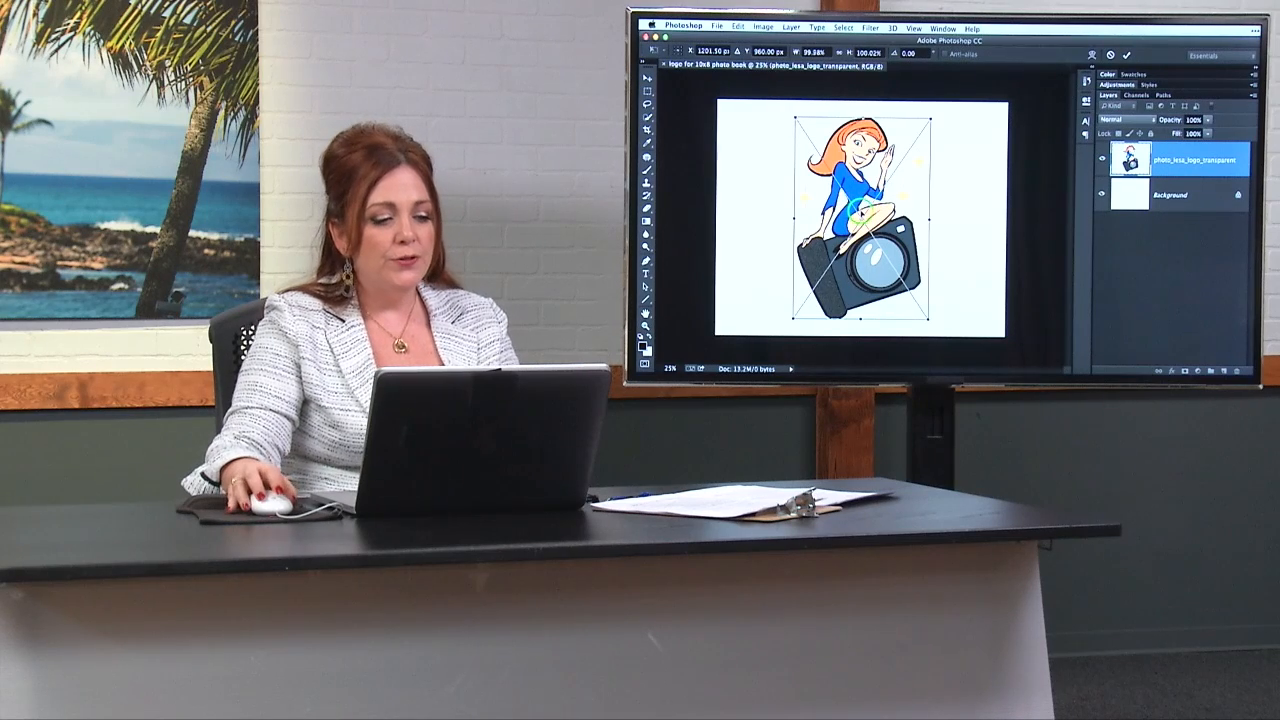
Step: Scale the placed logo proportionally down to about 57% and commit the transform
click(689, 27)
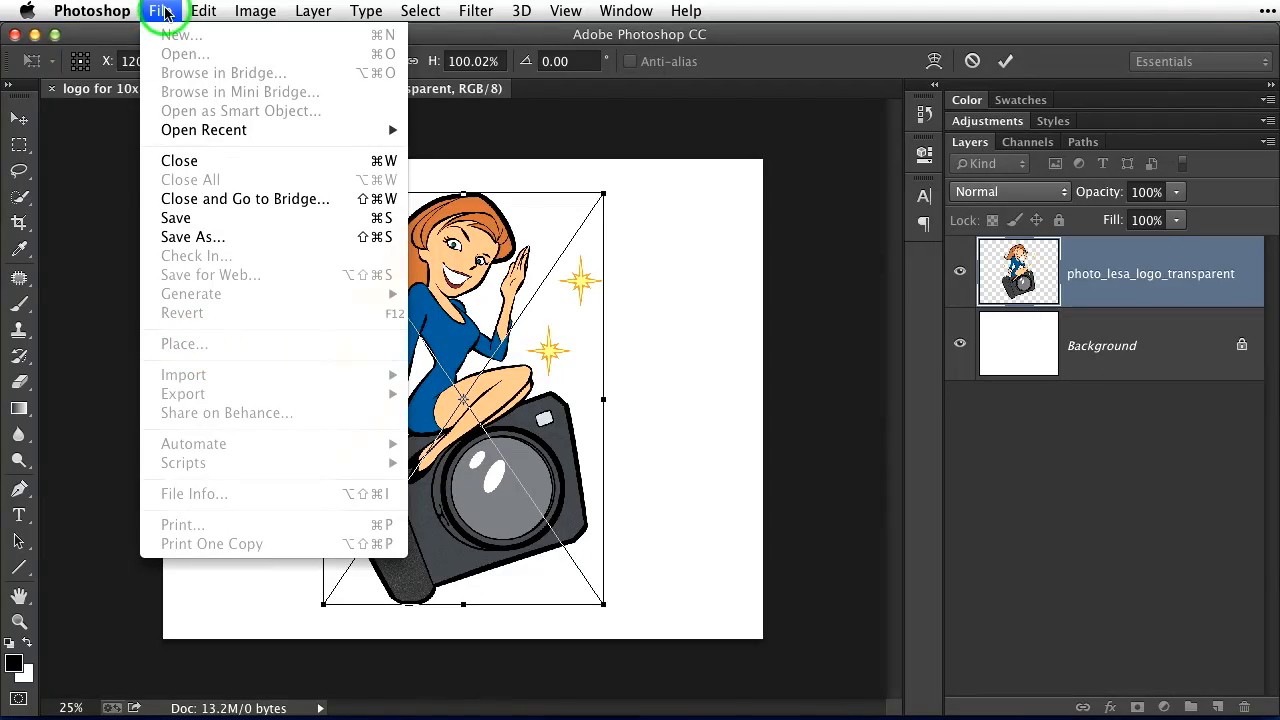
click(637, 458)
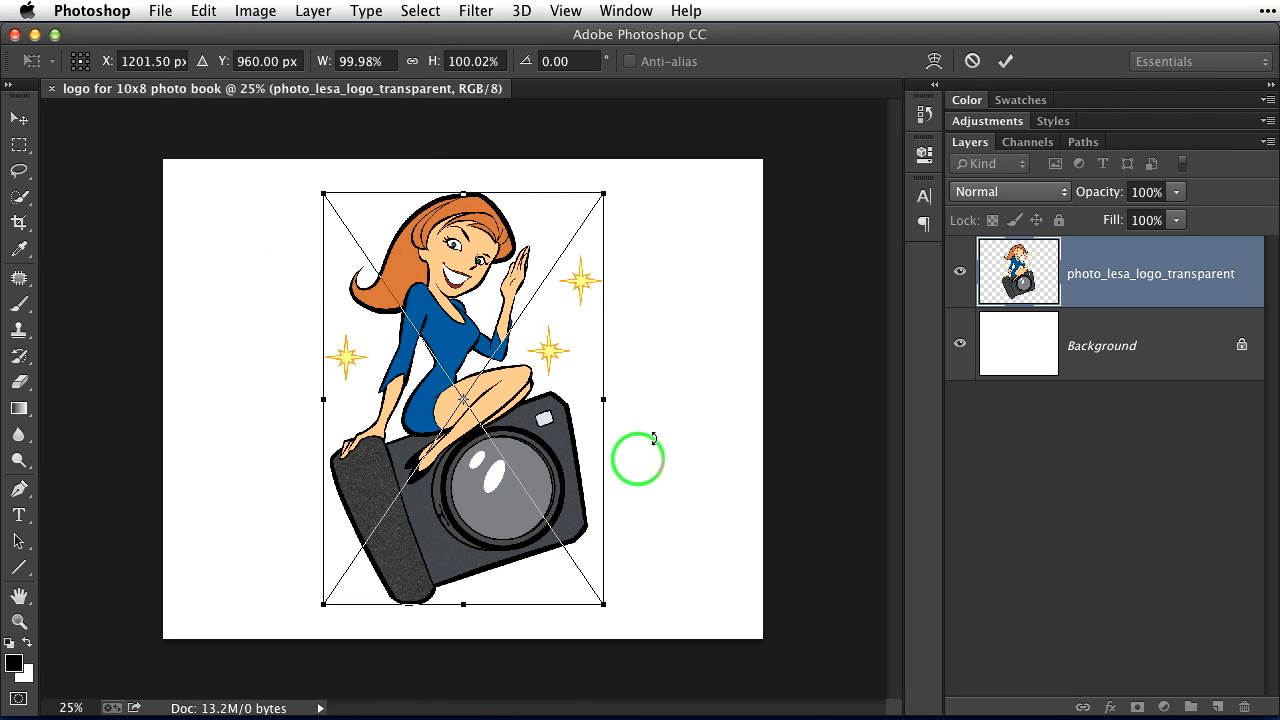
mouse_move(658, 300)
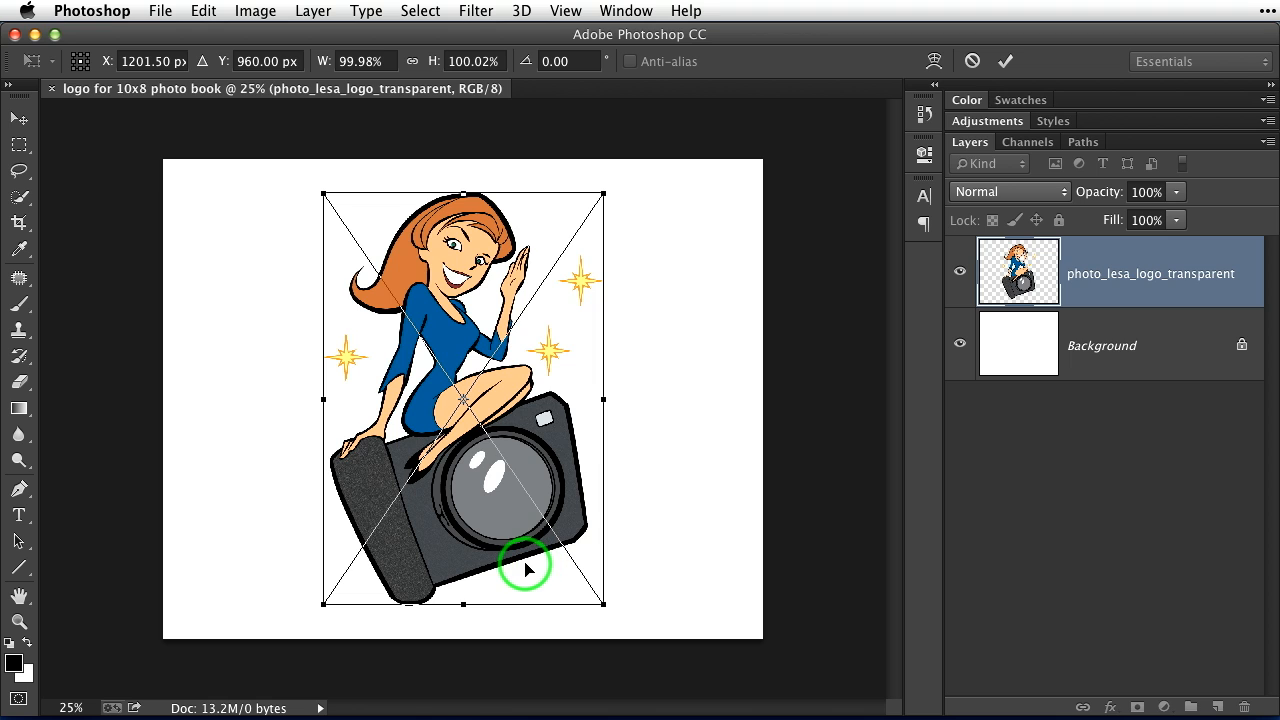
mouse_move(620, 212)
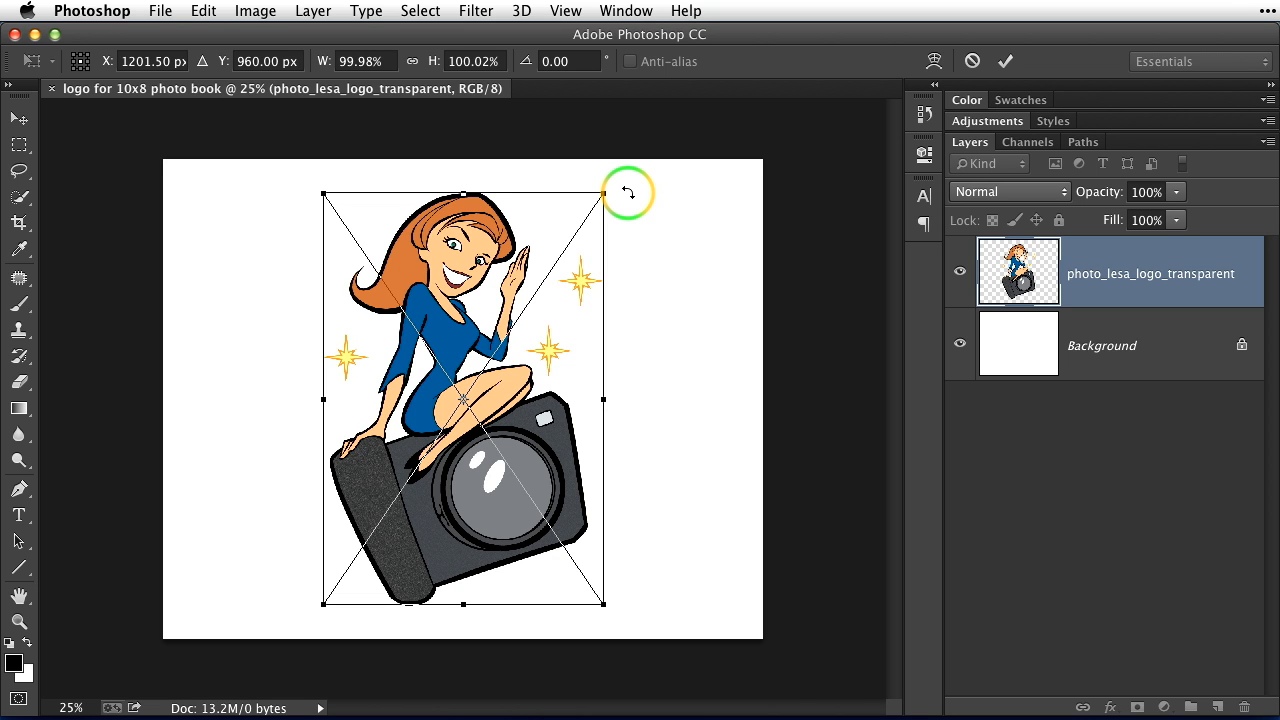
mouse_move(602, 196)
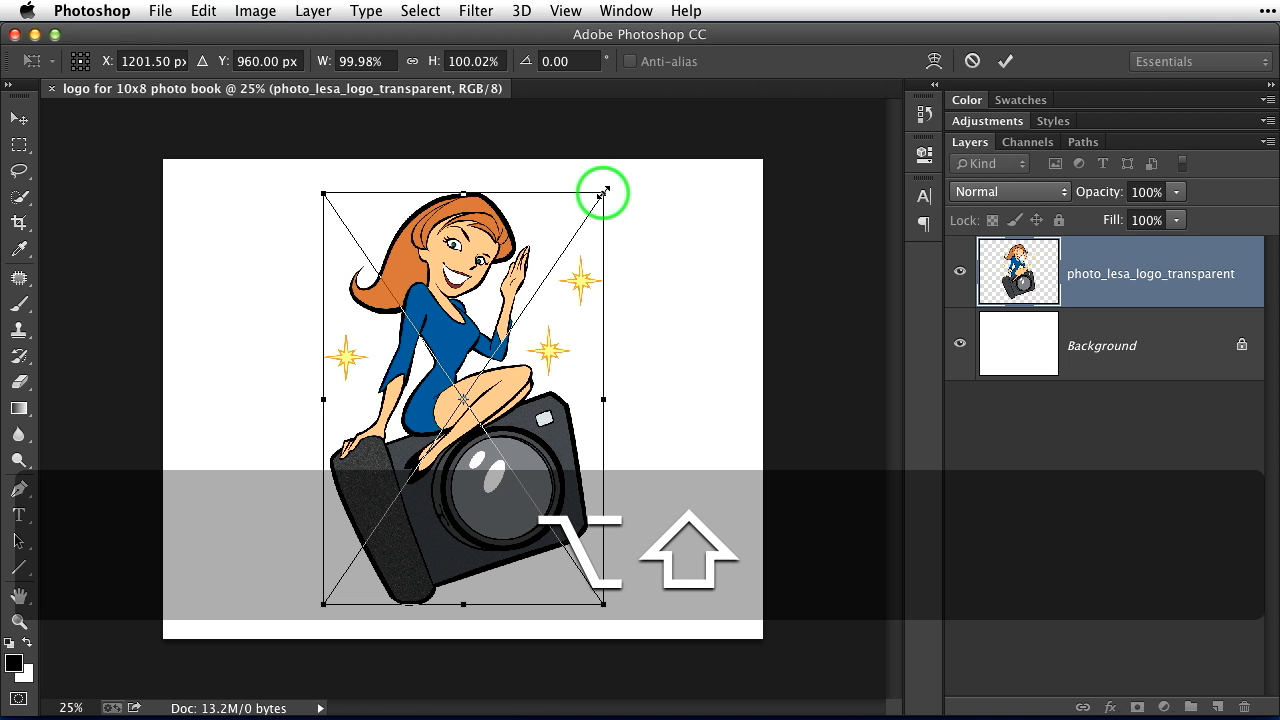
drag(602, 192, 568, 252)
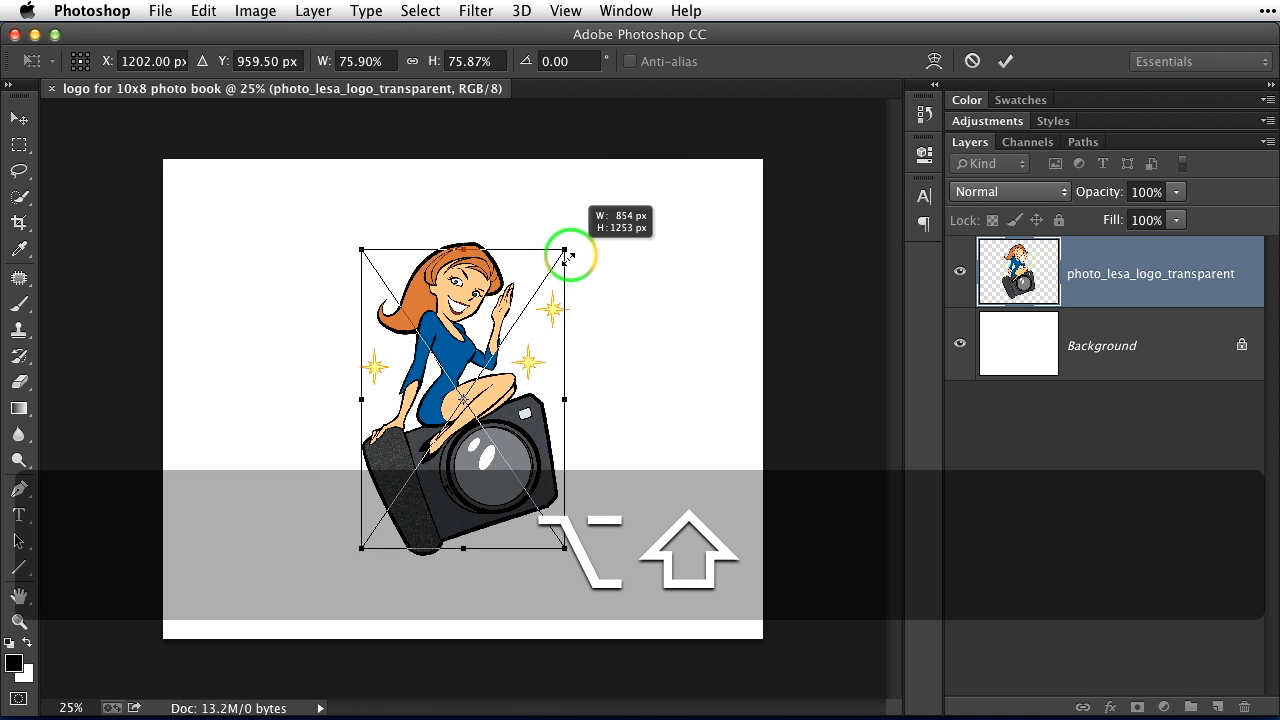
drag(570, 253, 548, 305)
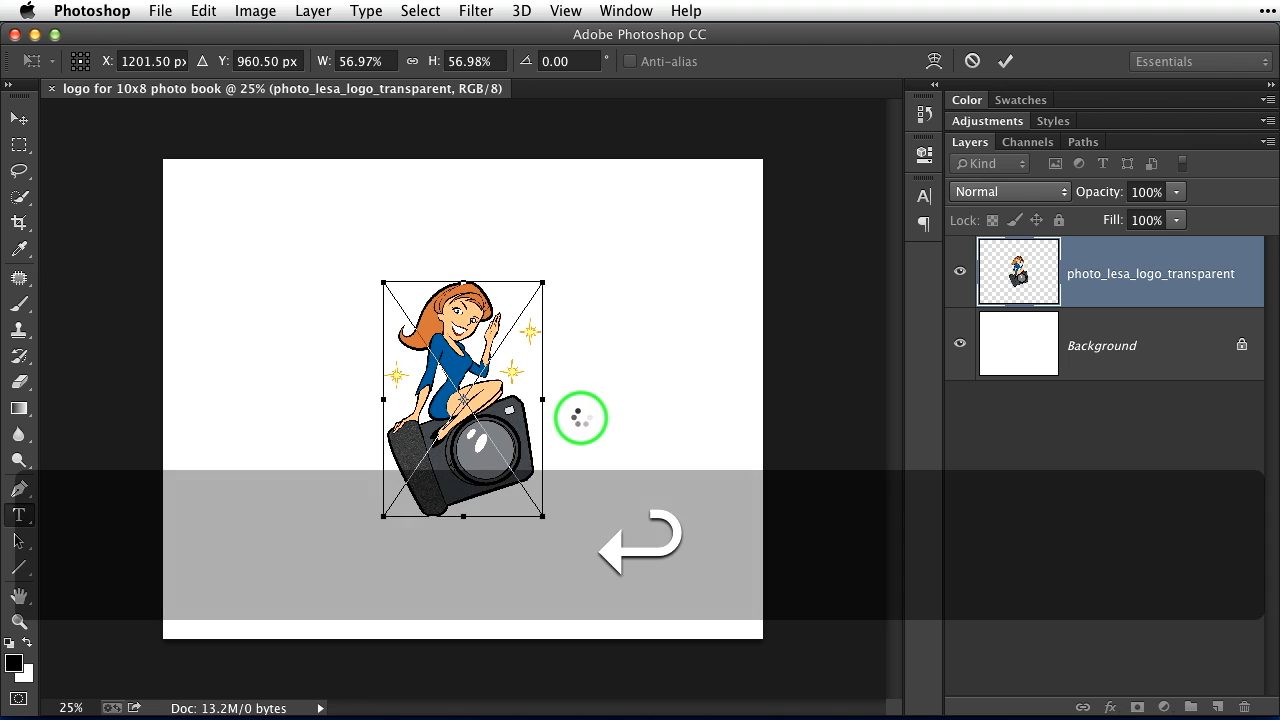
click(18, 514)
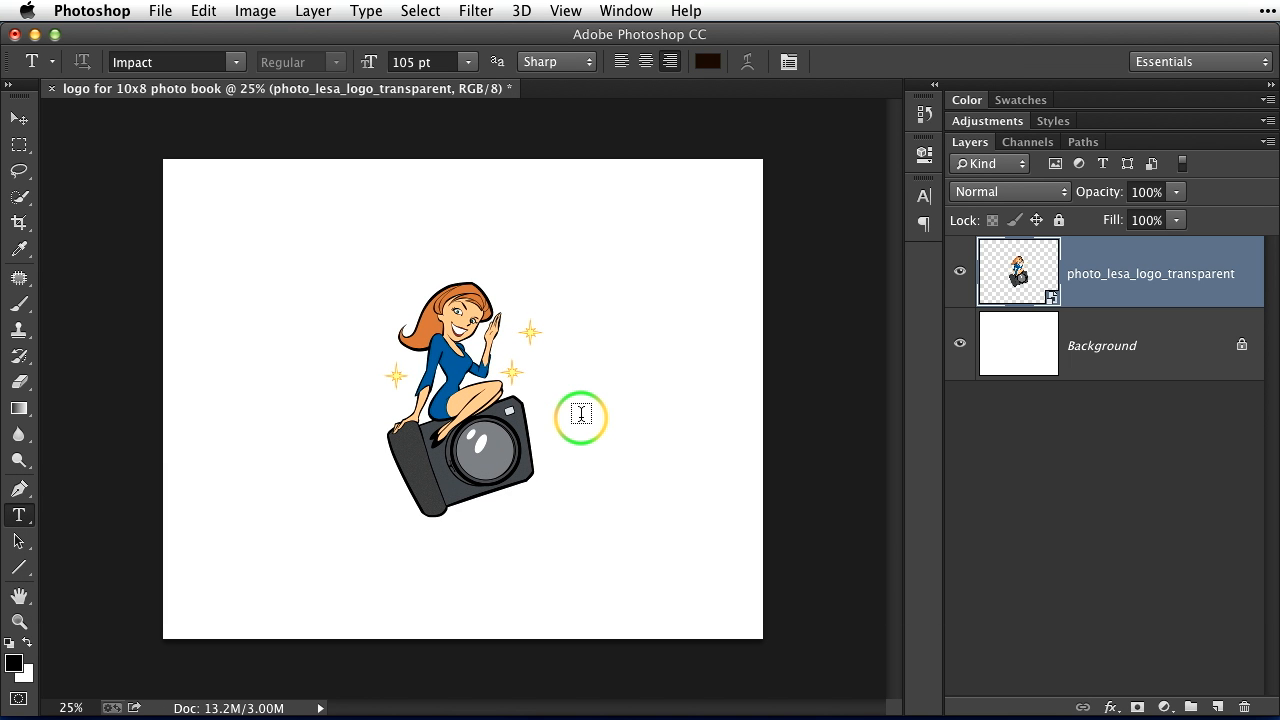
Step: Drag the logo to the bottom-right corner, hanging partly off the page edge
click(18, 118)
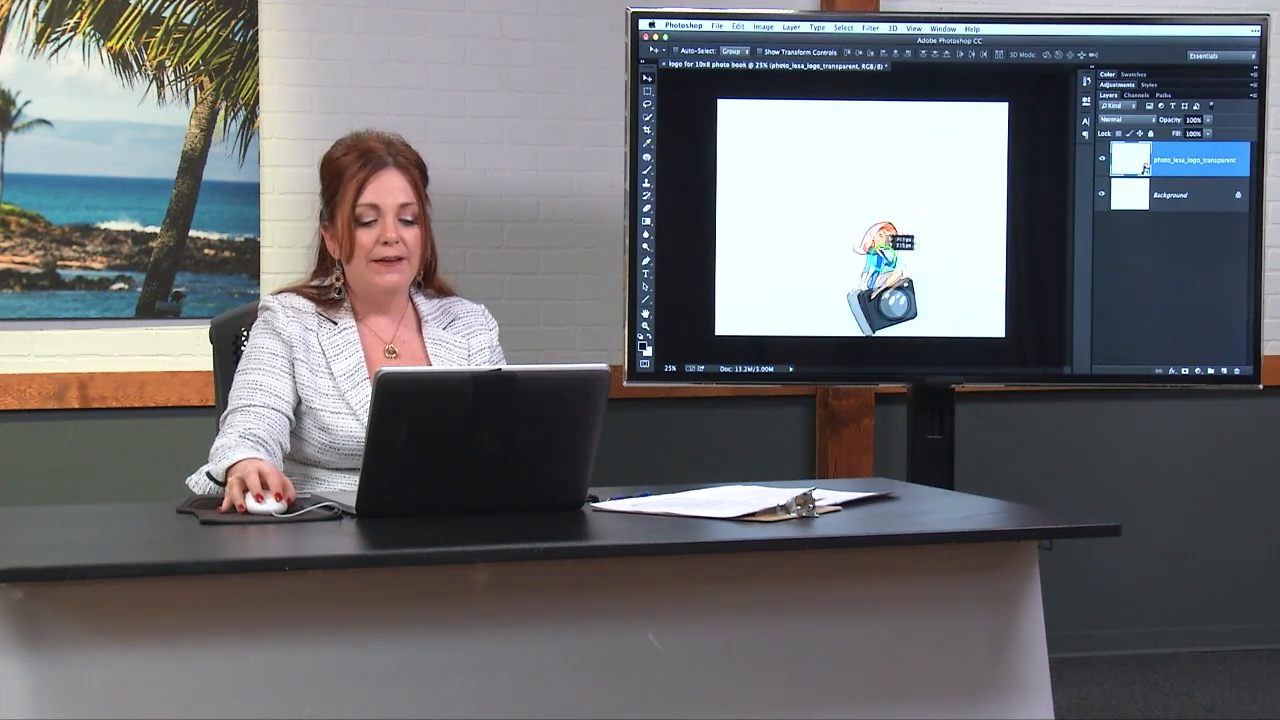
drag(880, 270, 975, 285)
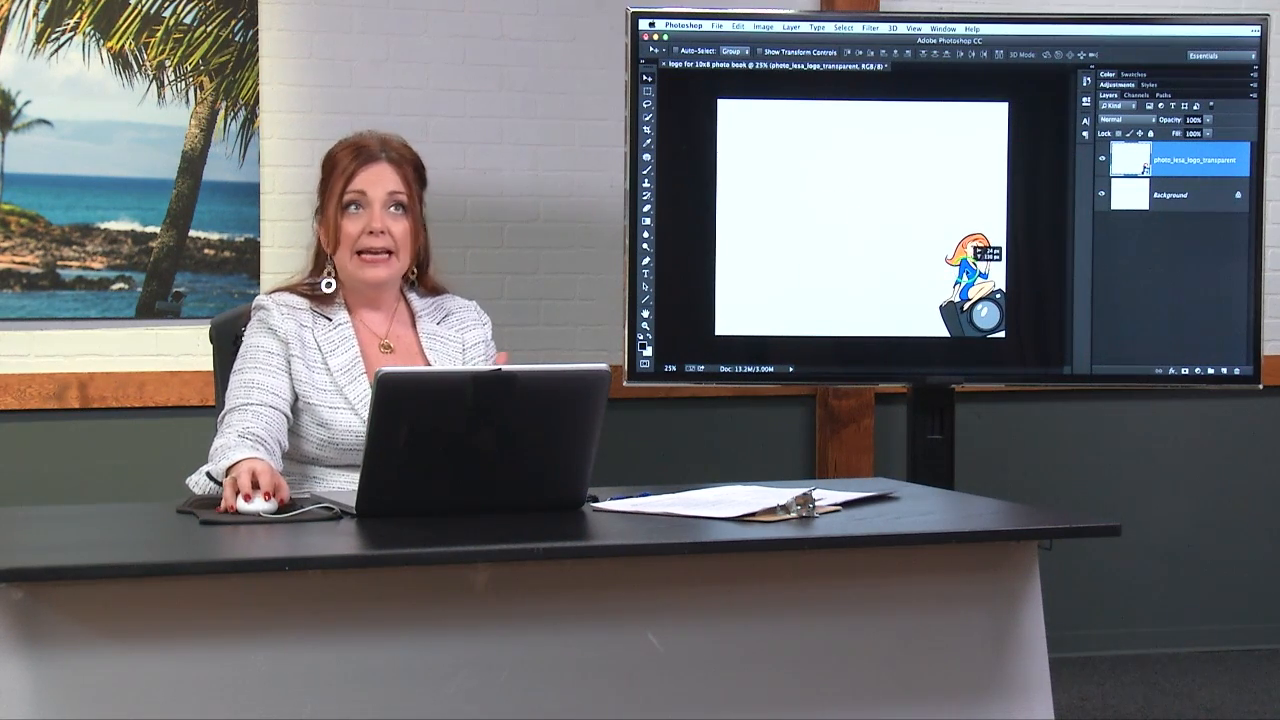